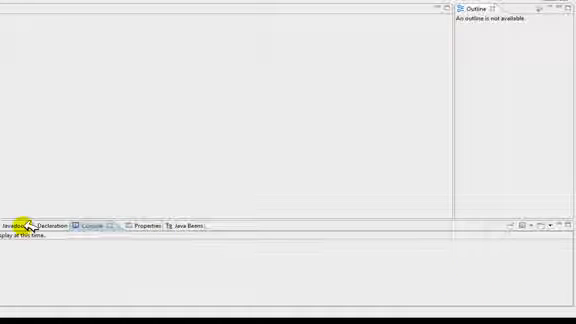
mouse_move(30, 137)
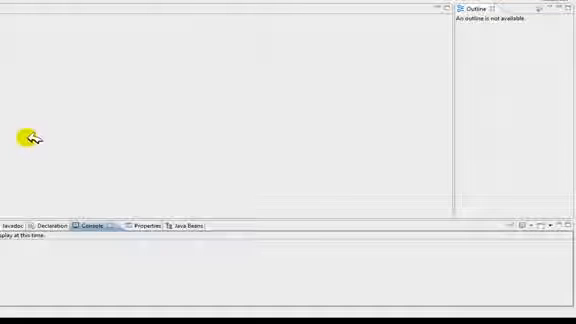
mouse_move(28, 134)
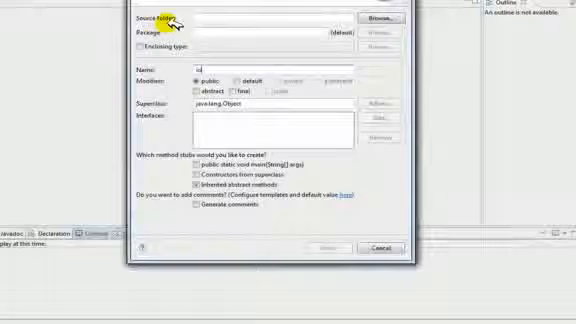
- Create the public class io in the io/src source folder
click(382, 19)
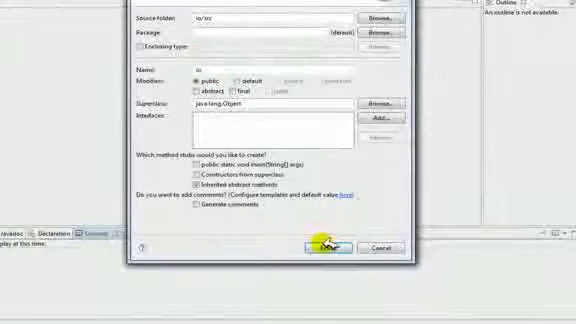
click(329, 247)
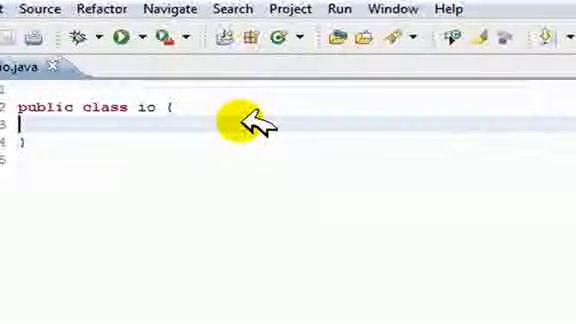
- Write an empty public static void main(String[] args) method inside the io class
text(public static)
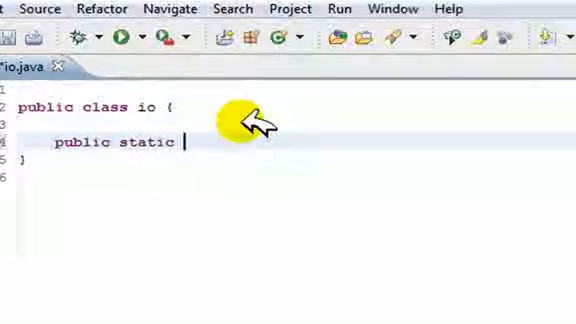
text(void mai)
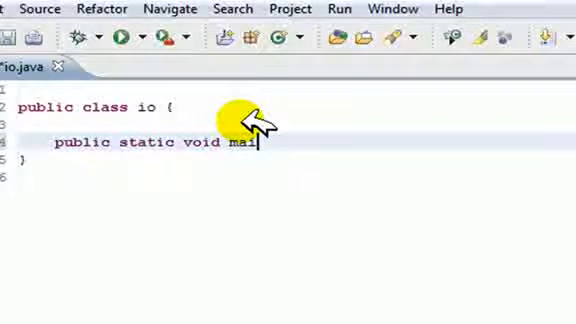
text(n(String[])
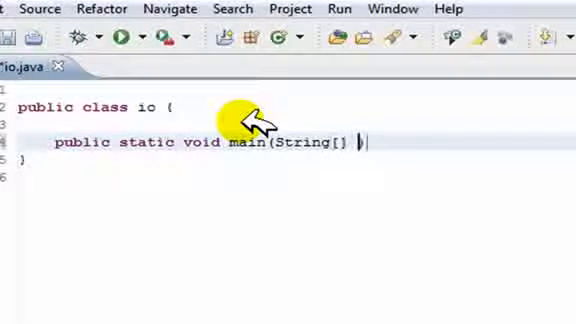
text(args){)
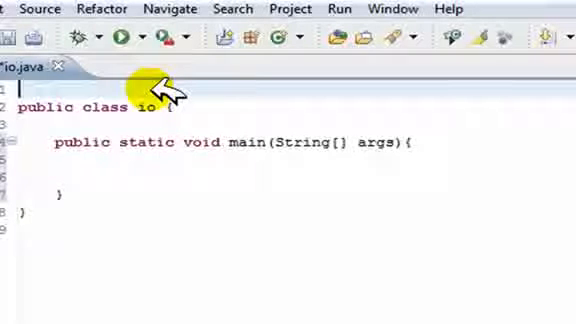
text(import)
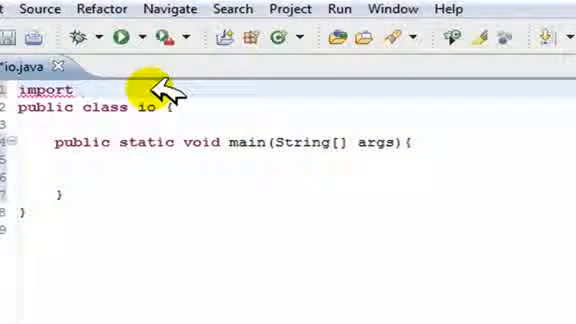
- Add import java.io.*; as the first line of io.java
click(82, 92)
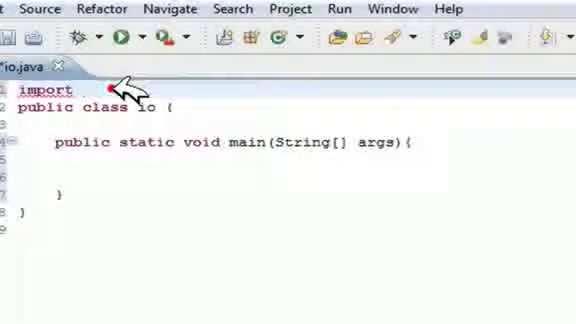
text(java.io.*;)
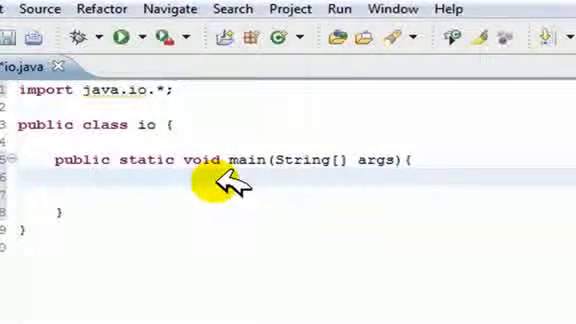
- Inside main, start the line InputStreamReader isr = new InputStreamReader
click(210, 190)
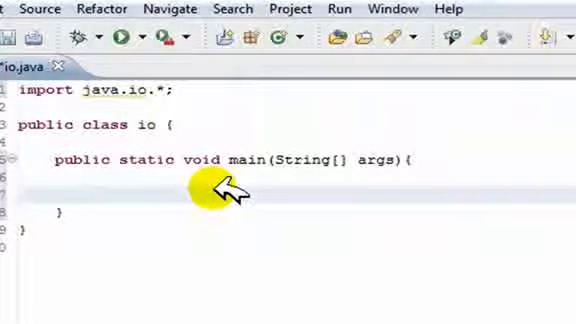
click(95, 196)
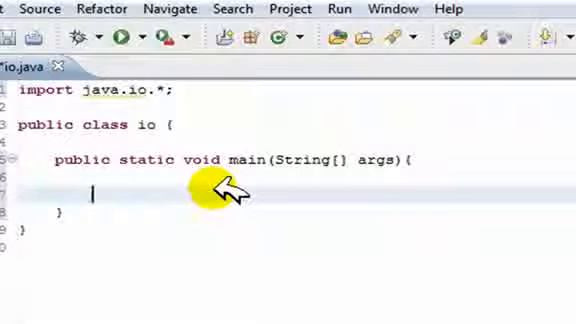
text(InputStre)
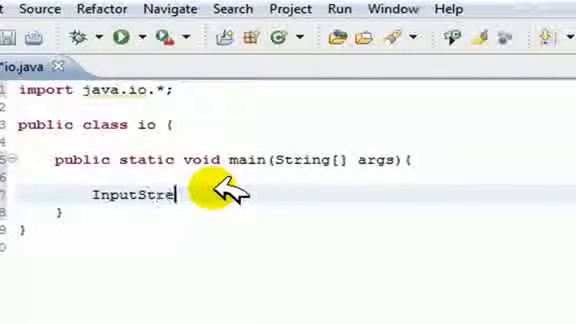
text(amRea)
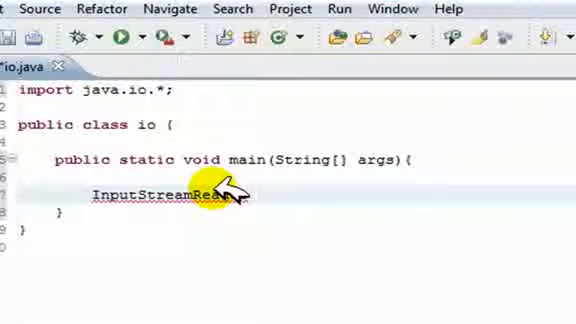
text(isr =)
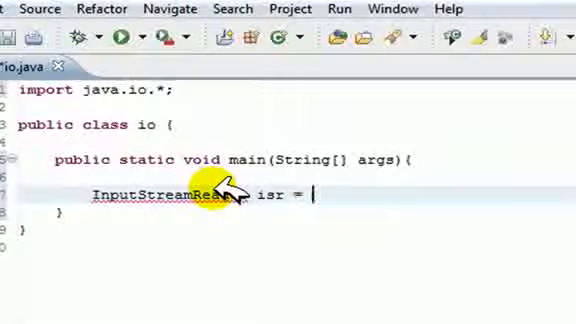
text(new Inpu)
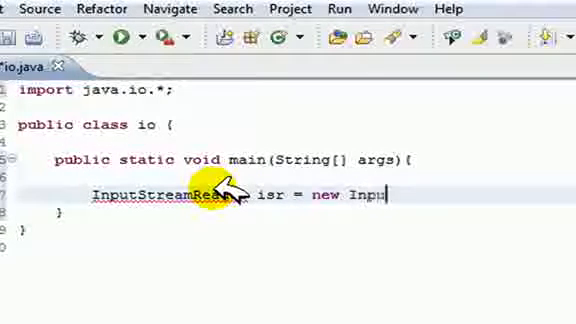
text(Stream)
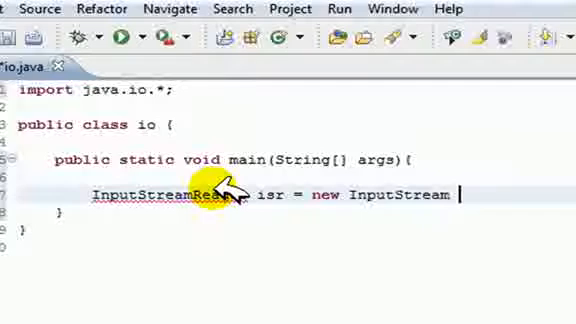
text(Reader)
click(279, 177)
text(Buffered)
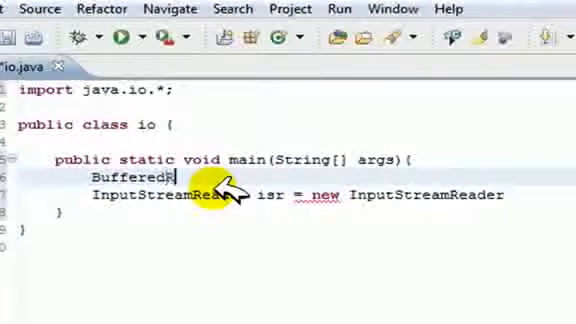
- Start the line BufferedReader br = new BufferedReader above it
text(Reader br)
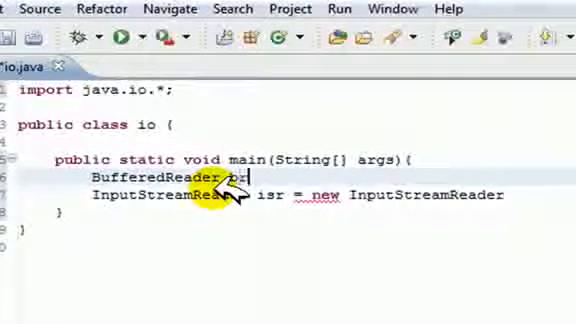
text(= new Bf)
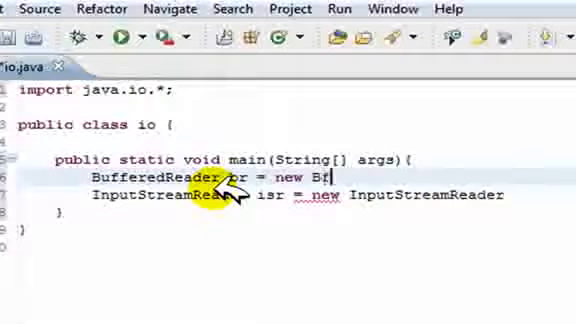
text(uffered)
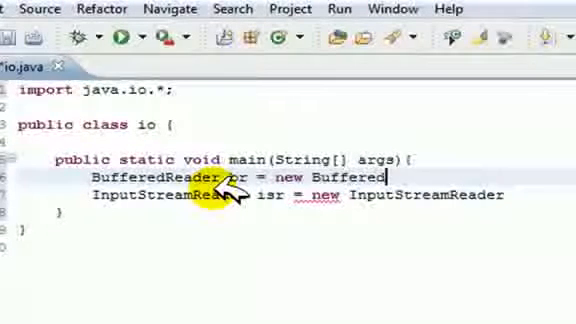
text(Reader)
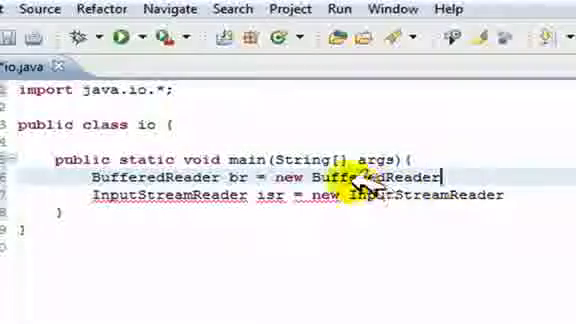
- Finish the readers: isr = new InputStreamReader(System.in), then br = new BufferedReader(isr)
click(360, 139)
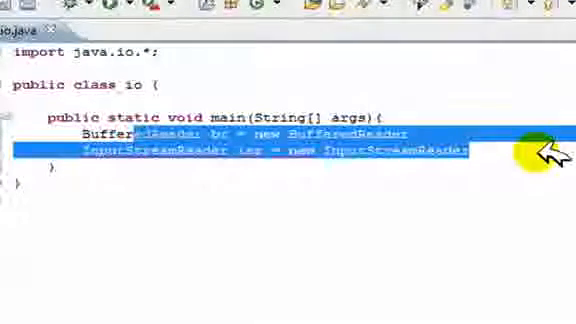
click(465, 156)
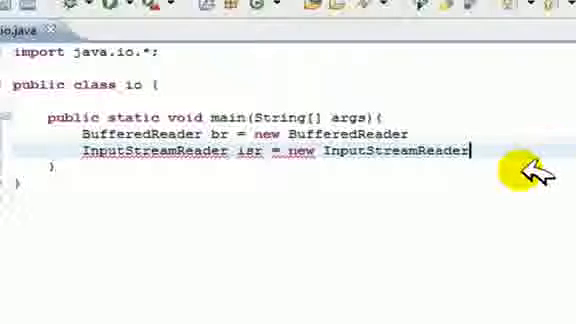
mouse_move(508, 168)
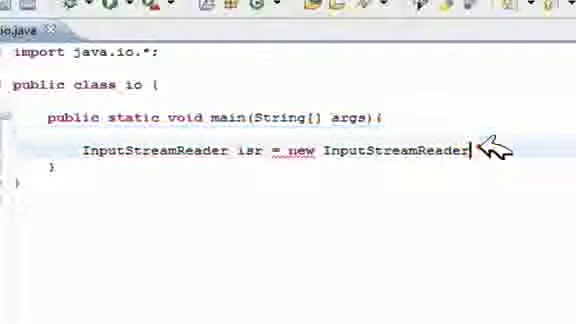
text(BufferedReader br = new BufferedReader)
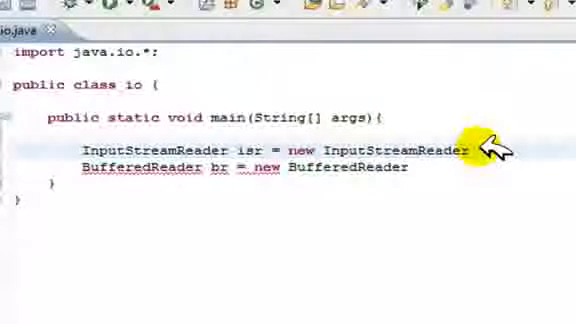
text(()
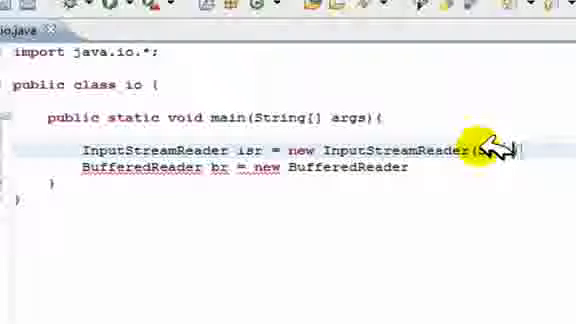
text(System.in);)
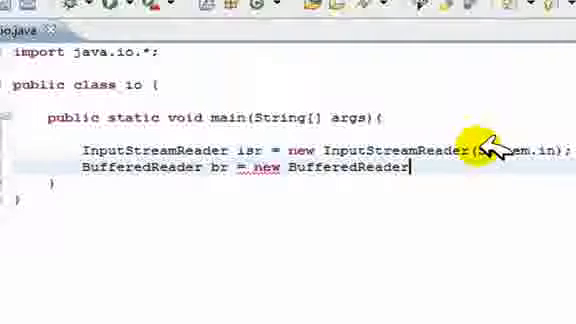
text((isr);)
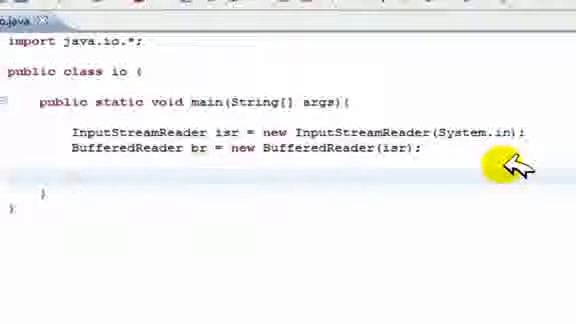
- Declare String input = ""; below the reader lines
text(String)
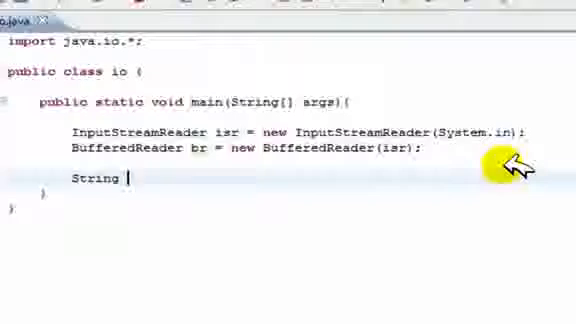
text(input =)
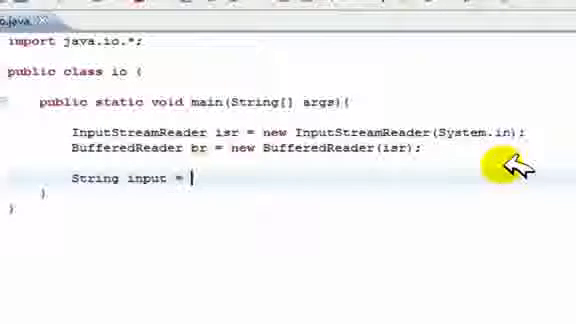
text("";)
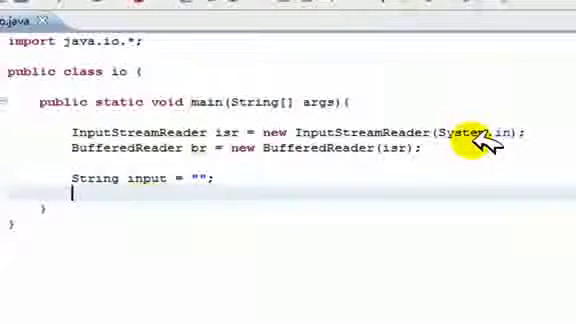
- Add System.out.println("Name?"); to prompt for the name
text(Sys)
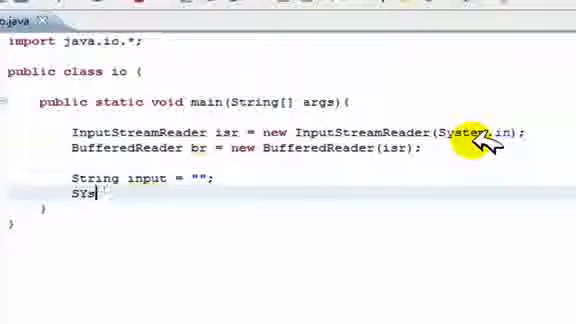
text(tem.o)
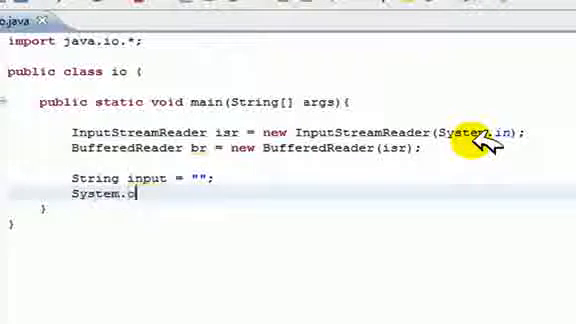
text(out.println())
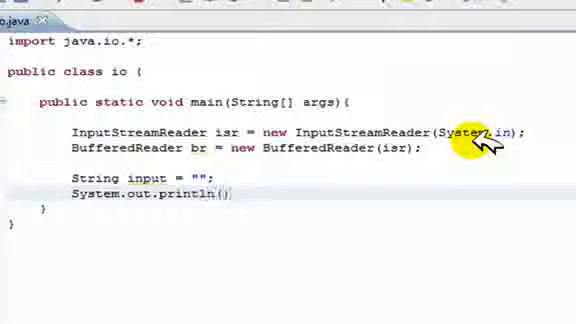
text("")
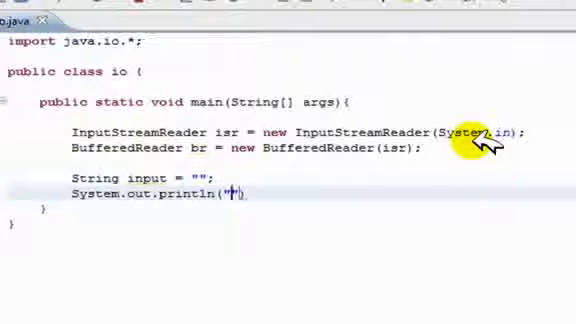
text(Name?)
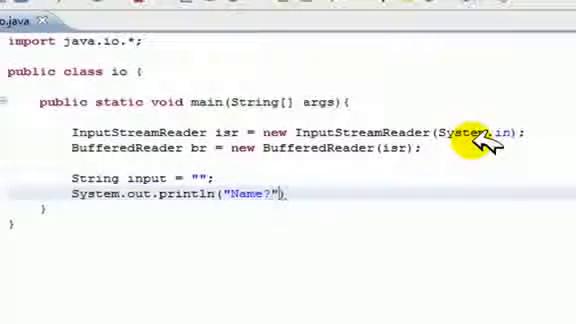
text(;)
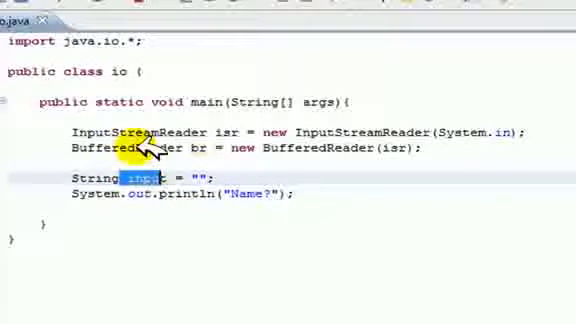
- Assign input = br.readLine(); below the Name? prompt
drag(95, 133, 445, 150)
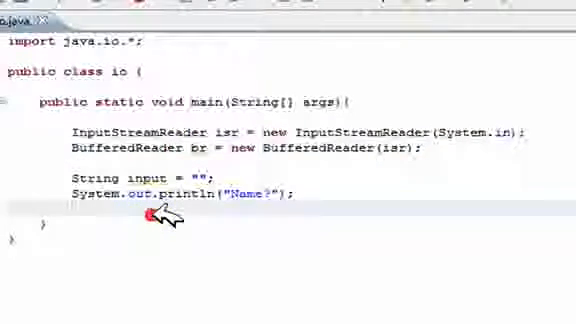
text(input =)
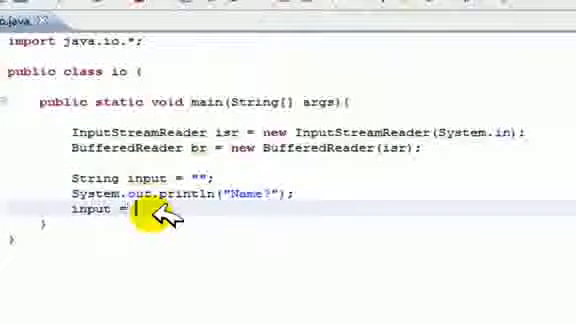
text(br)
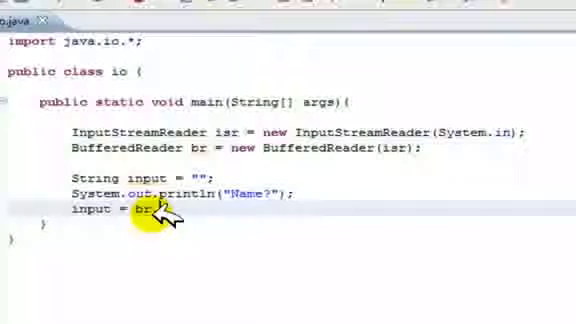
text(.readLine();)
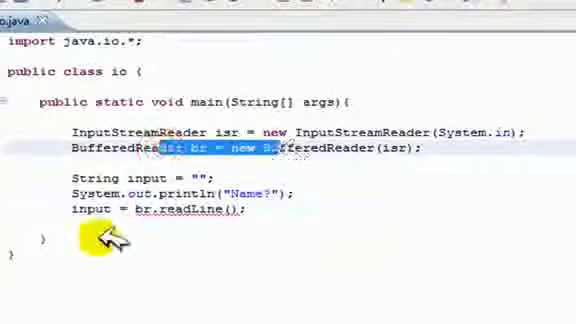
mouse_move(360, 104)
text( throws IOE)
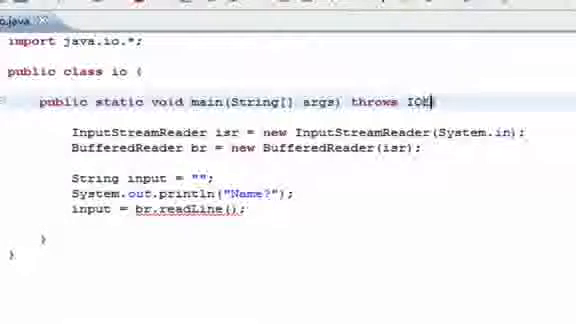
- Append throws IOException to the main method signature
text(xception{)
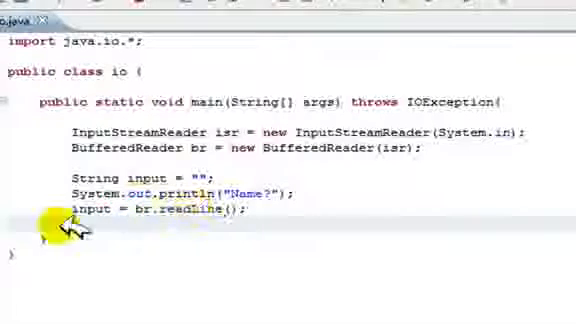
mouse_move(185, 225)
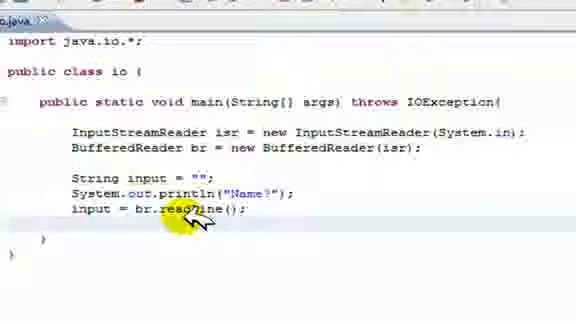
- Add System.out.println("HI " + input); after the readLine call
text(System.out.println("G)
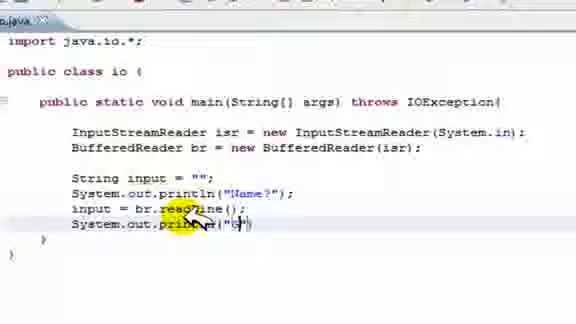
text(HI)
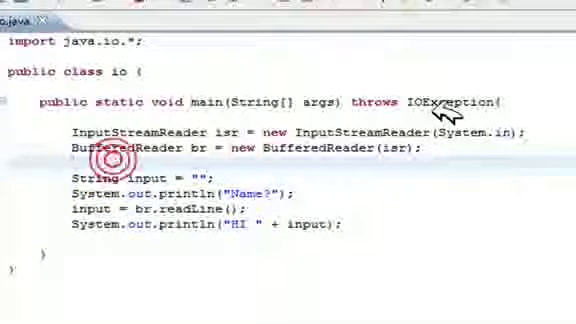
- Declare int number = 0; and read another line into input via br.readLine()
text(int number = 0;)
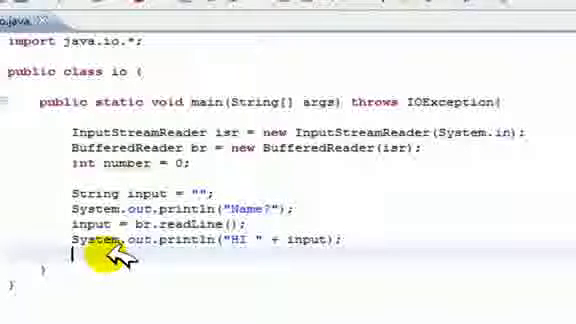
text(input =)
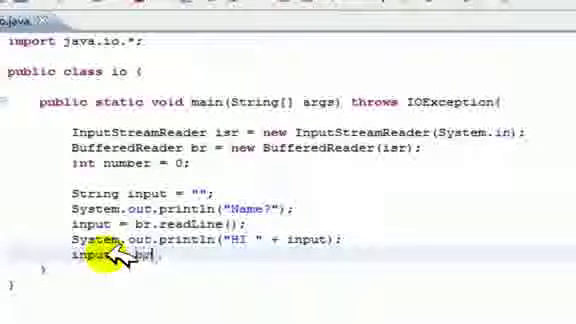
text(br.readLn)
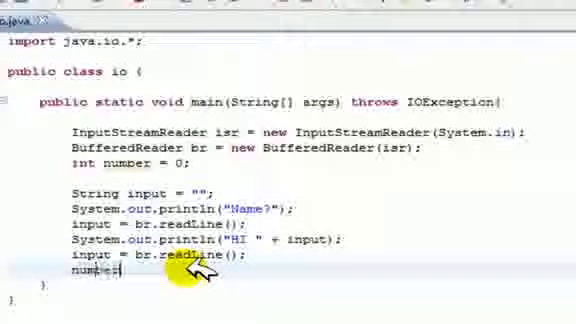
- Assign number = Integer.parseInt(input) and print number + 10 with System.out.println
text(number = I)
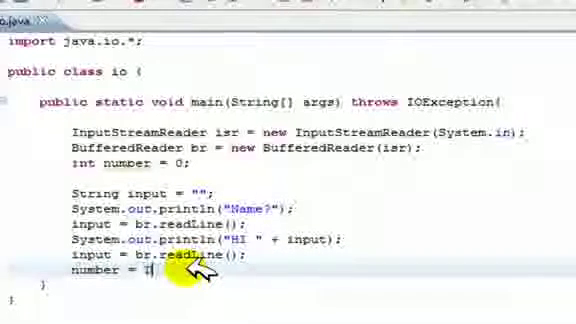
text(Inte)
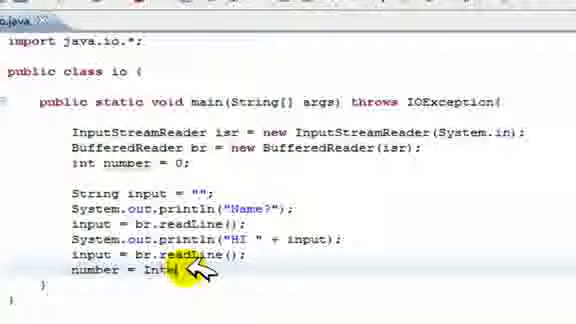
text(Integer.parseInt(input);)
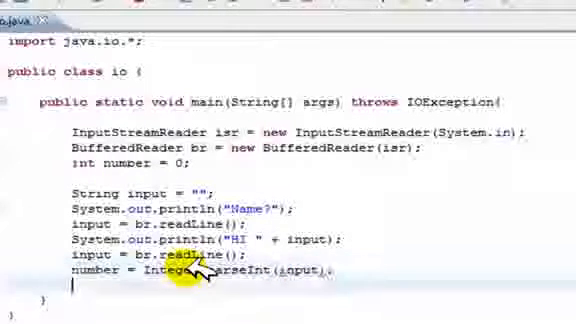
mouse_move(192, 270)
text(System.out.println(number + 10);)
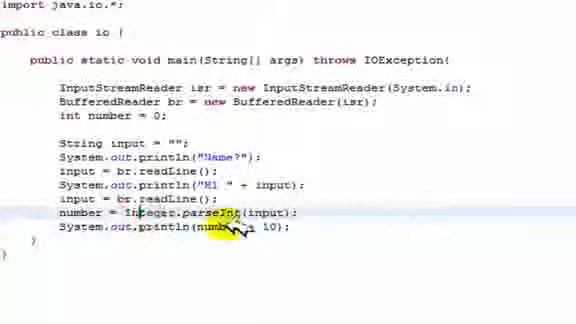
click(271, 230)
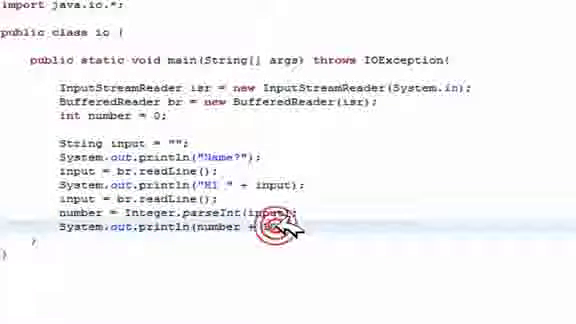